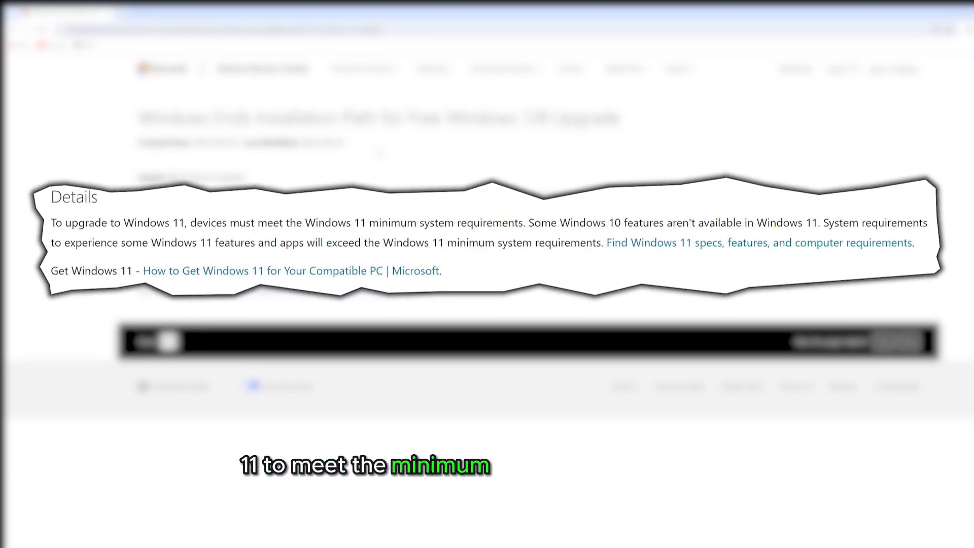
# Load Microsoft's Windows 11 specs page and scroll to its System requirements list.
pyautogui.click(759, 243)
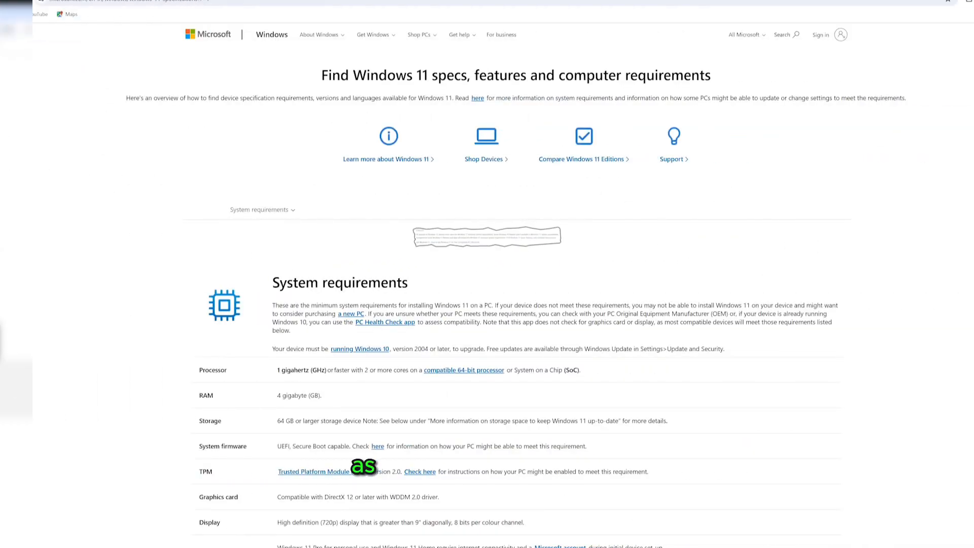
pyautogui.scroll(-3)
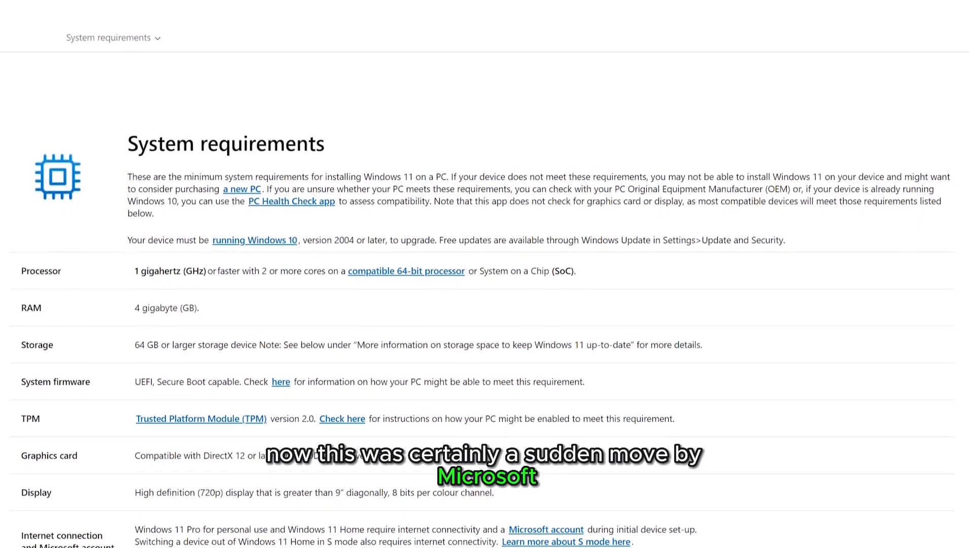
pyautogui.scroll(-3)
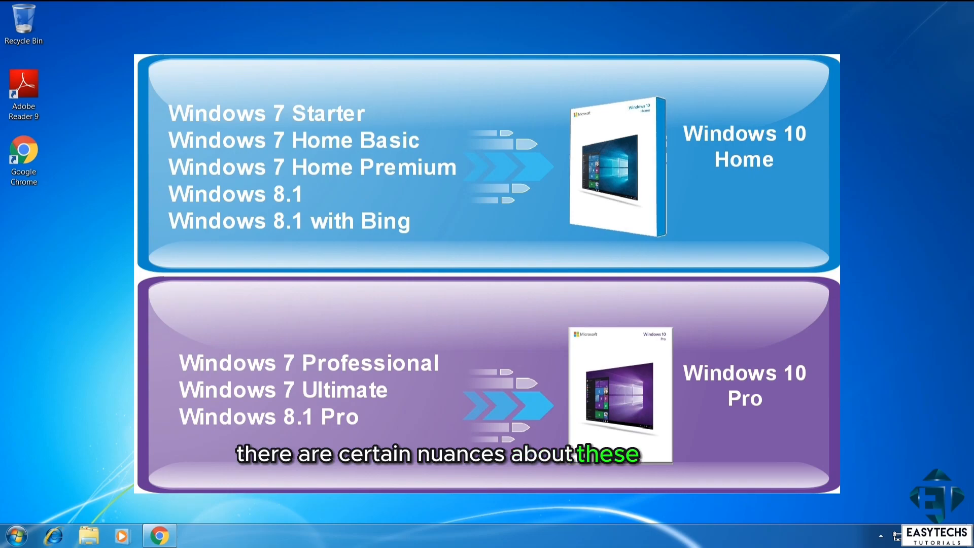
# Search 'windows 10 installation media microsoft' and reach Microsoft's Download Windows 10 page.
pyautogui.click(159, 534)
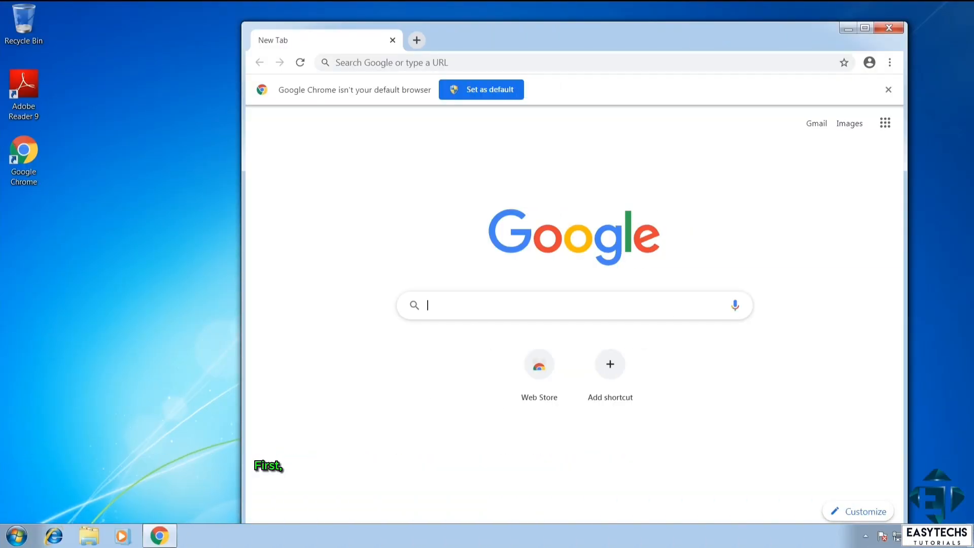
pyautogui.write('windows 10 installation me')
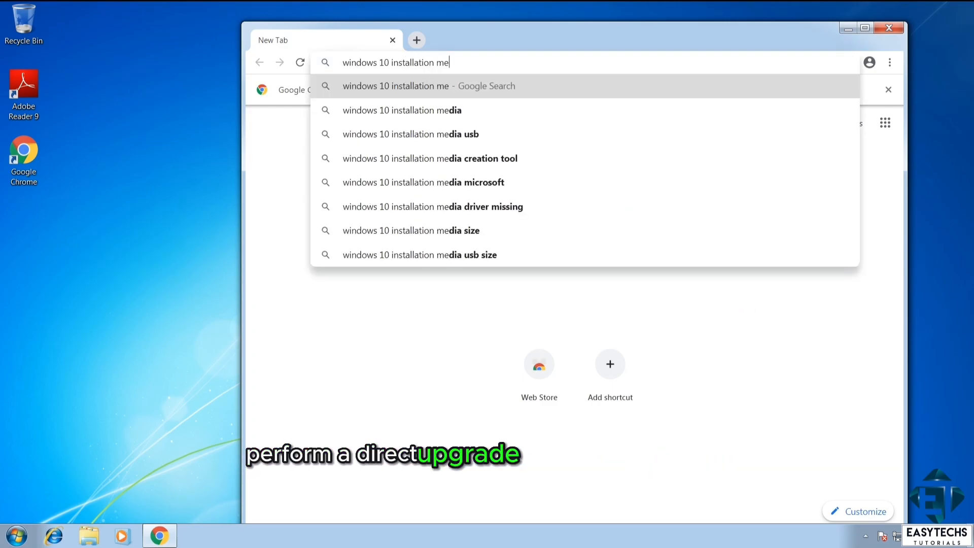
pyautogui.click(423, 181)
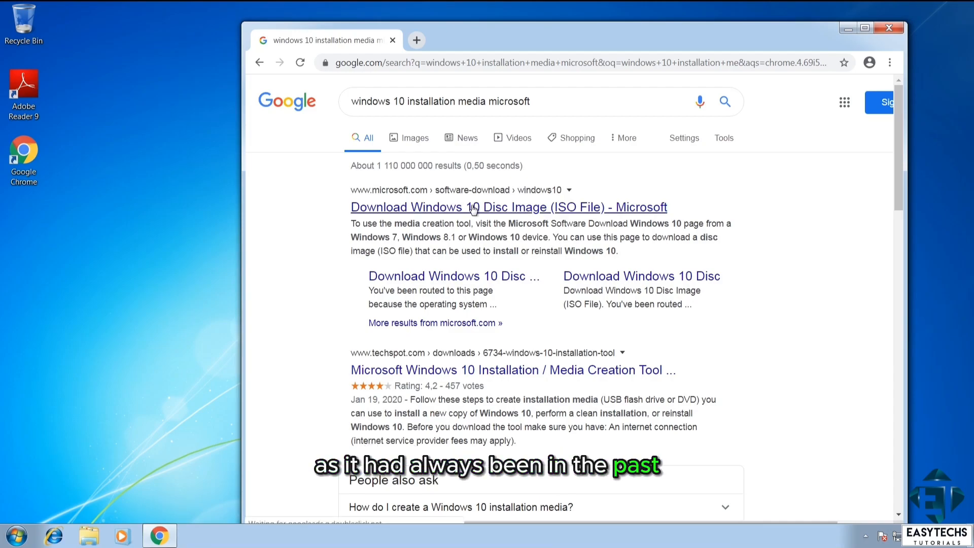
pyautogui.click(508, 207)
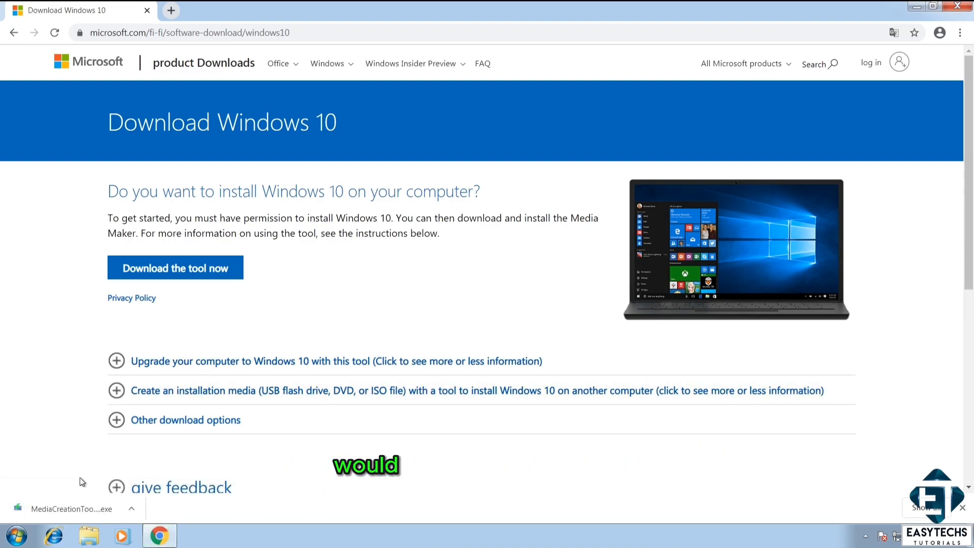
pyautogui.click(68, 508)
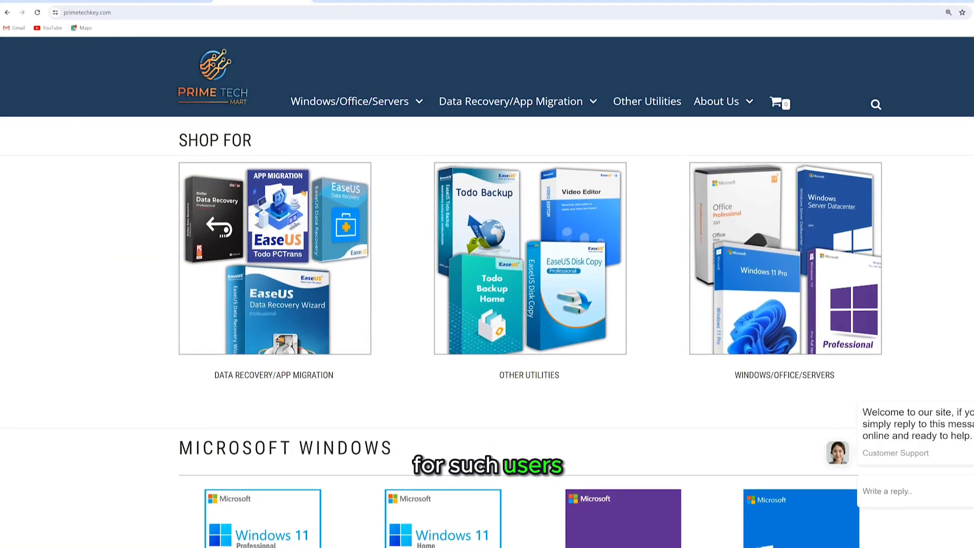
# Scroll the Prime Tech Mart page past data recovery products to the Microsoft Servers section.
pyautogui.scroll(-3)
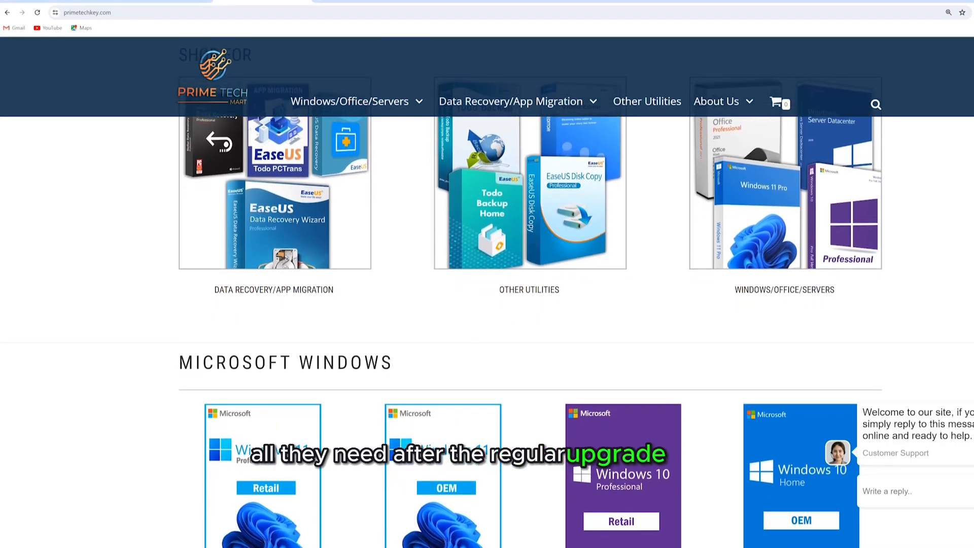
pyautogui.scroll(-3)
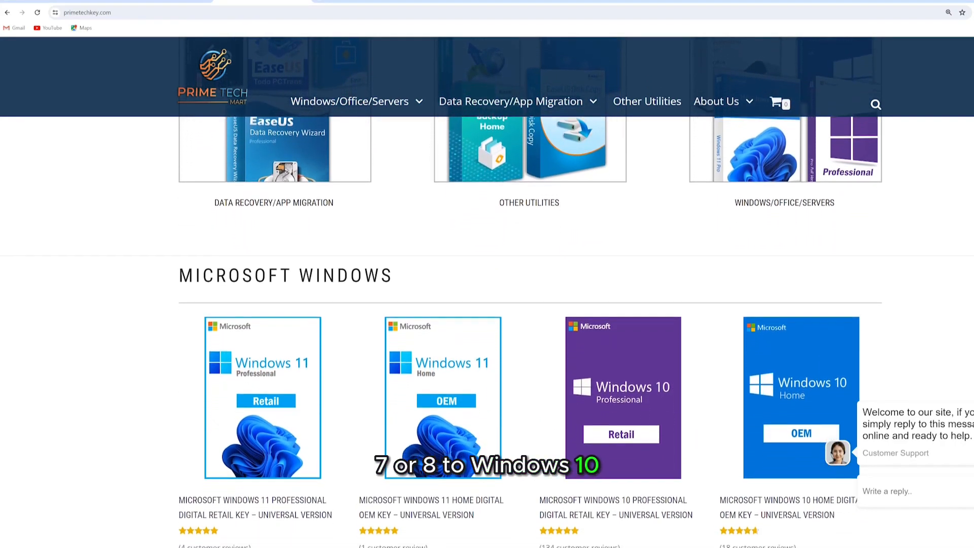
pyautogui.scroll(-3)
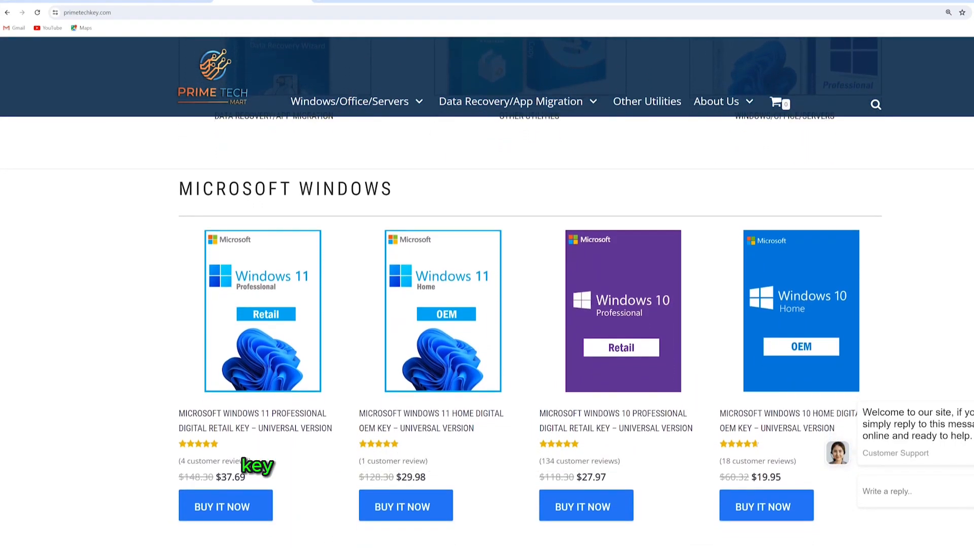
pyautogui.scroll(-3)
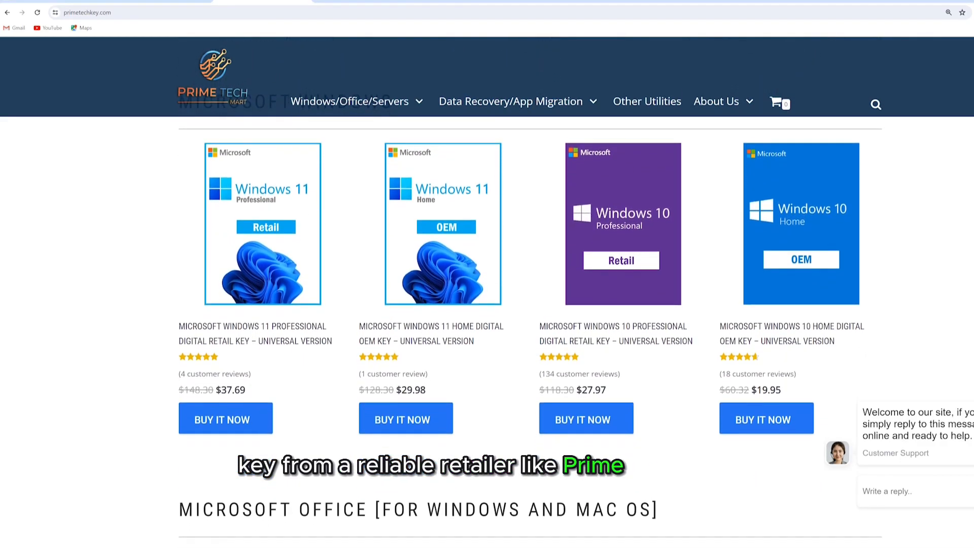
pyautogui.scroll(-3)
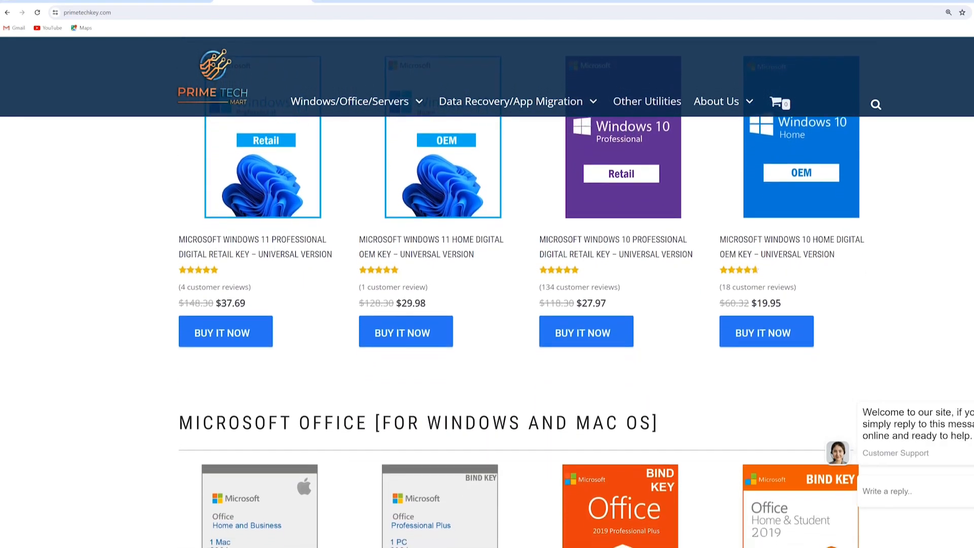
pyautogui.scroll(-3)
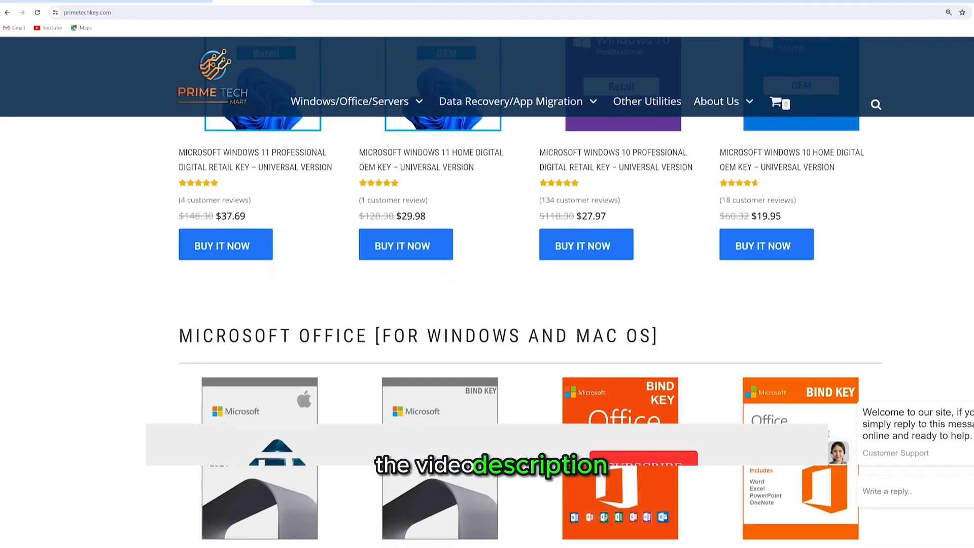
pyautogui.scroll(-3)
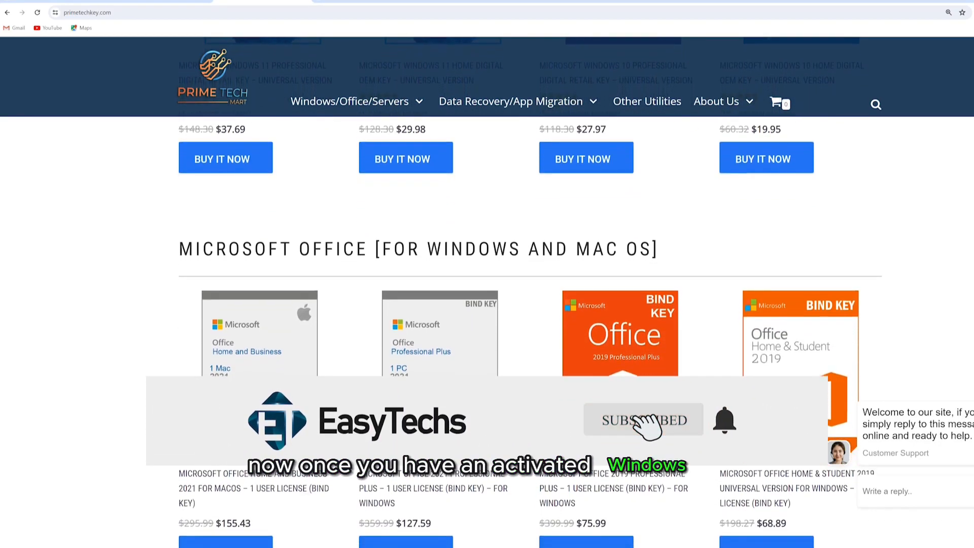
pyautogui.scroll(-3)
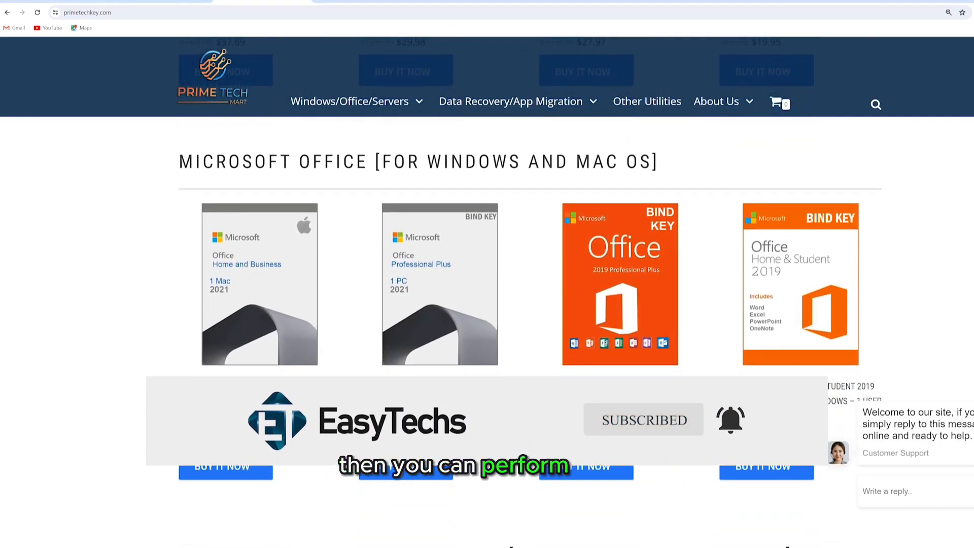
pyautogui.scroll(-3)
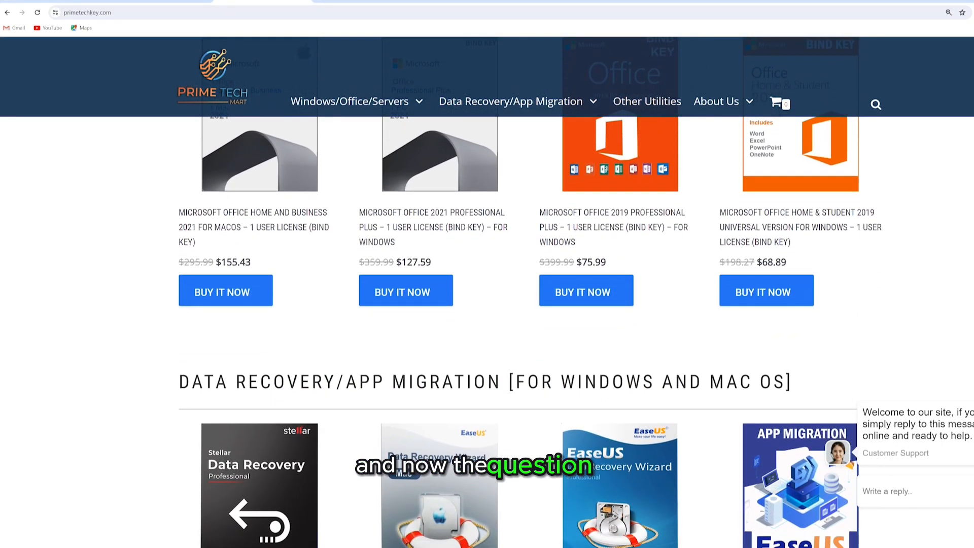
pyautogui.scroll(-3)
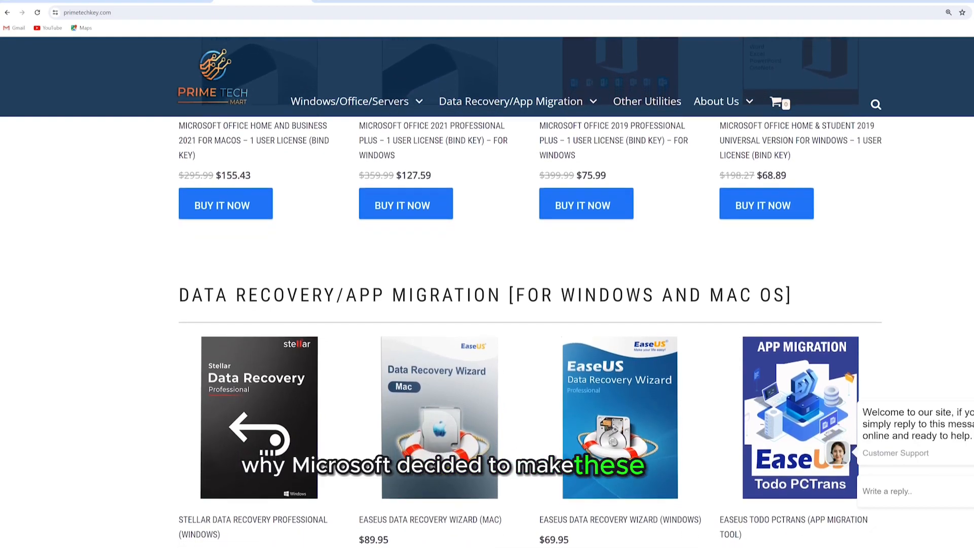
pyautogui.scroll(-3)
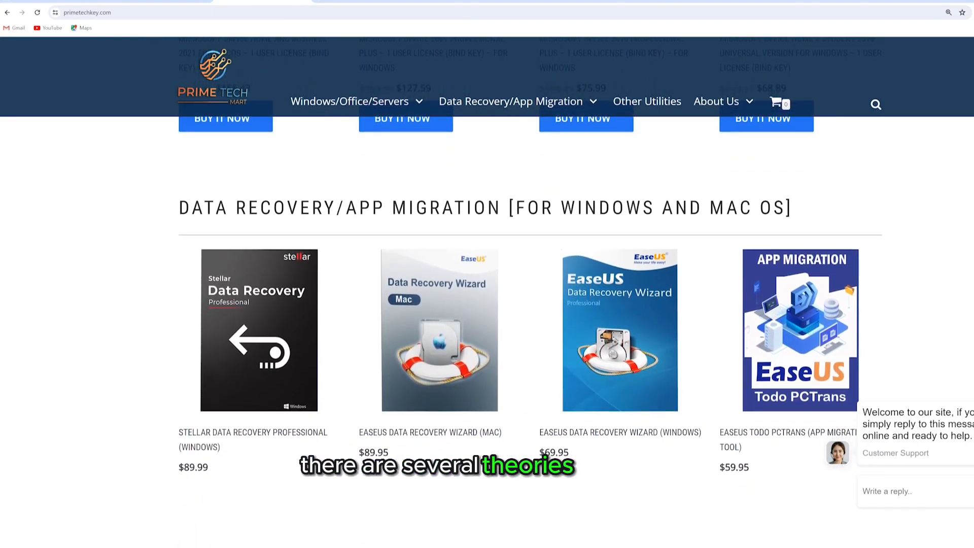
pyautogui.scroll(-3)
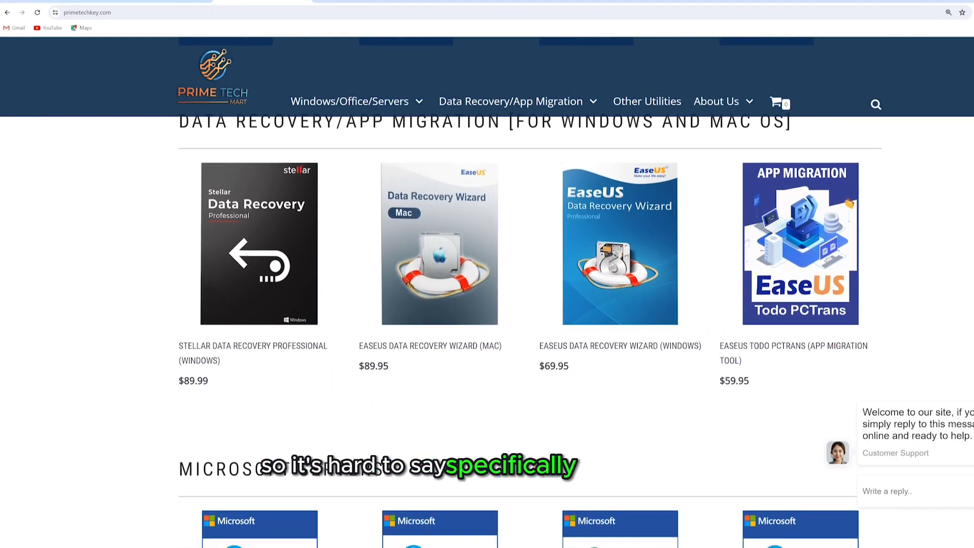
pyautogui.scroll(-3)
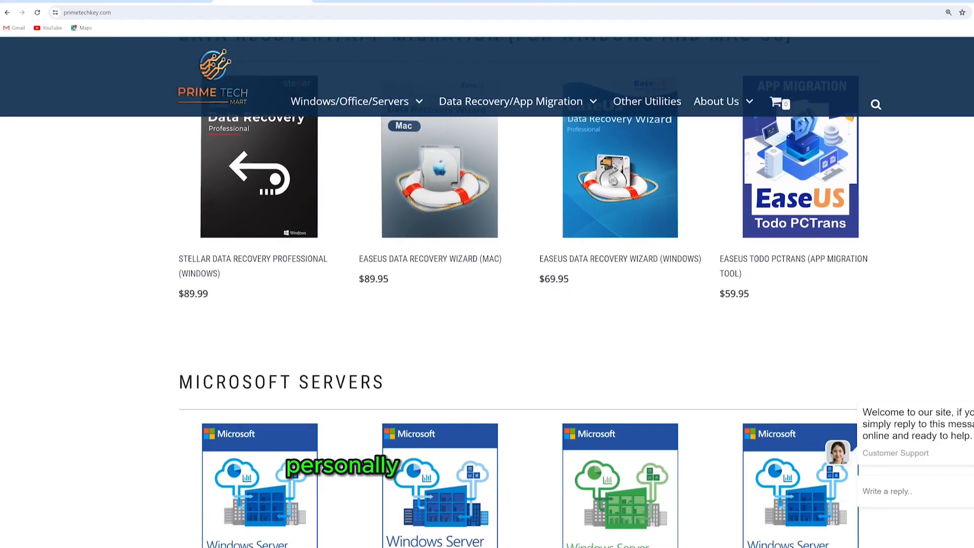
pyautogui.scroll(-3)
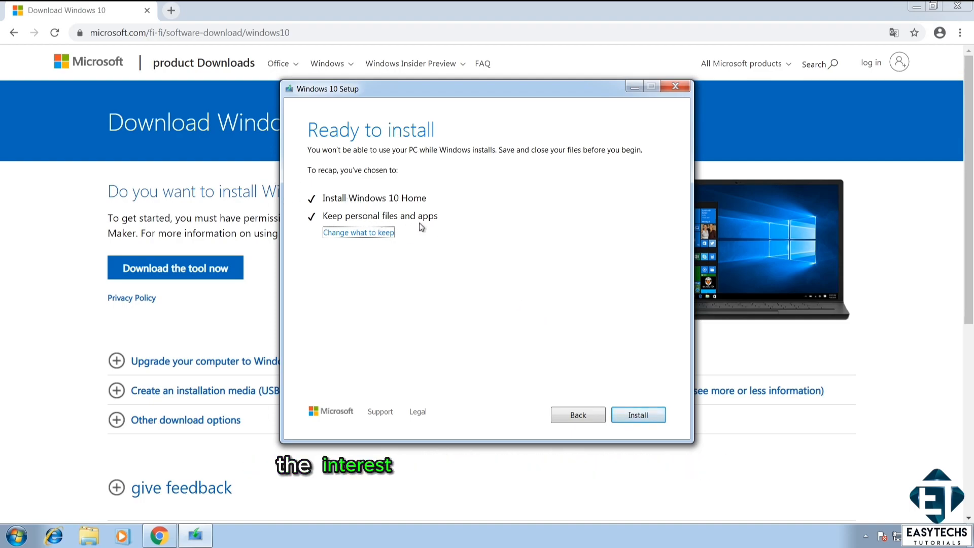
pyautogui.moveTo(455, 262)
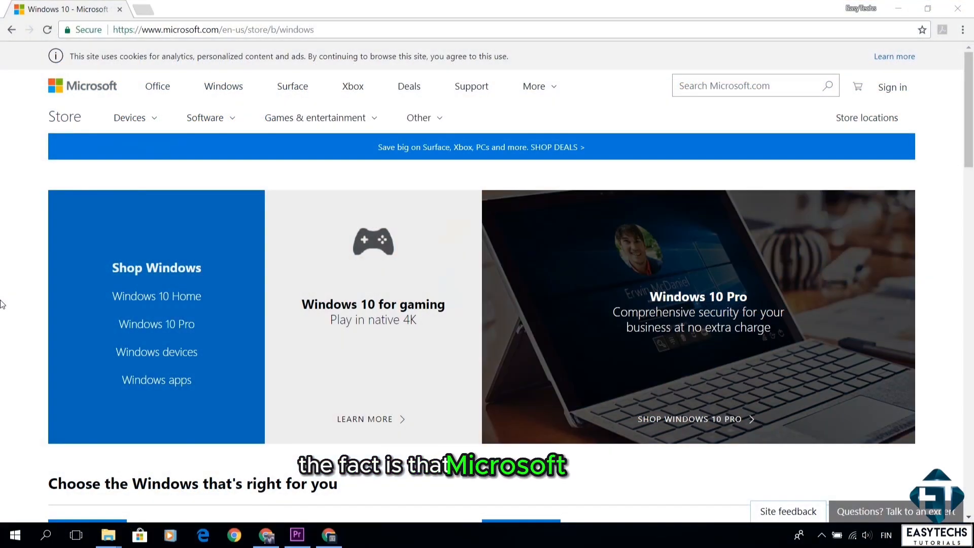
# Scroll down the Microsoft Store page listing Windows 10 editions.
pyautogui.scroll(-3)
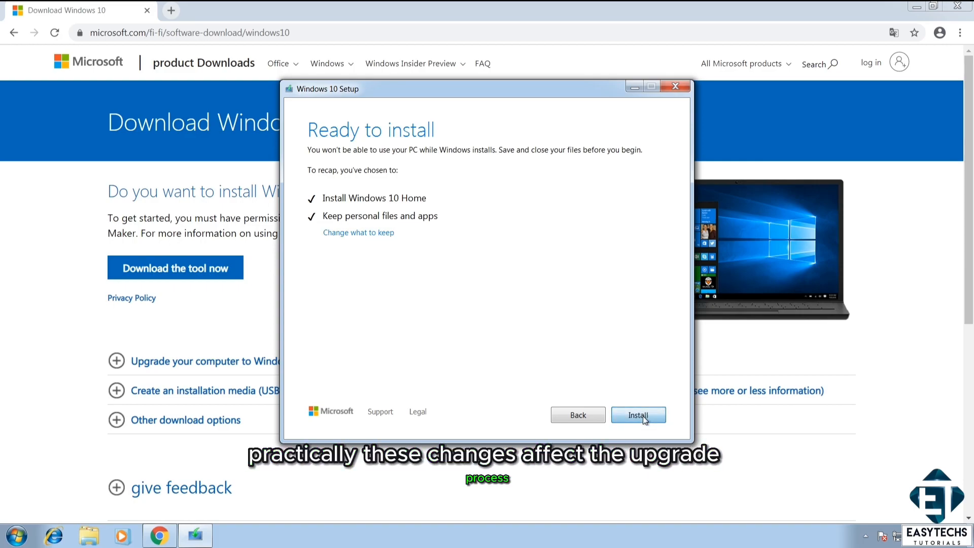
# Install Windows 10 Home from the Ready to install screen, keeping personal files and apps.
pyautogui.click(637, 414)
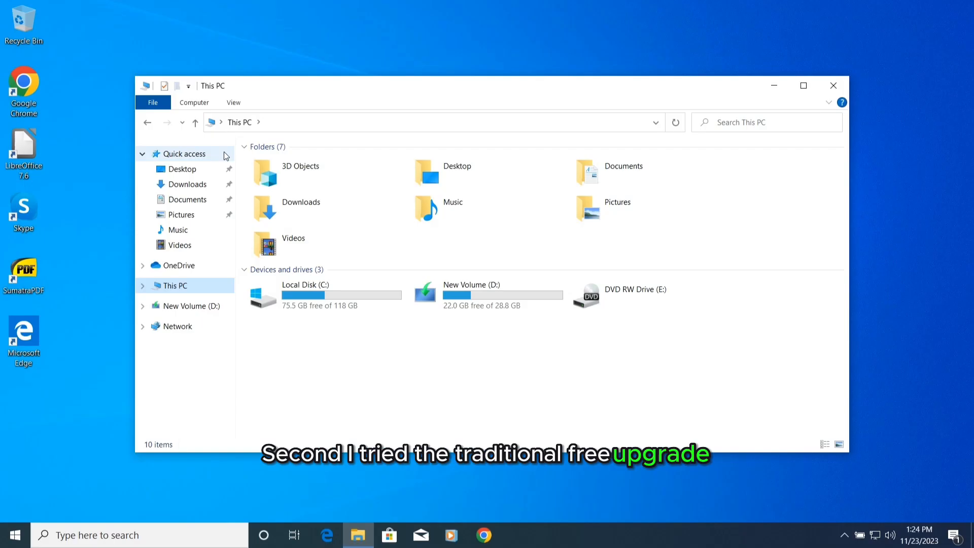
# Show this PC's system details, then its activated Windows 10 Pro digital license.
pyautogui.click(301, 171)
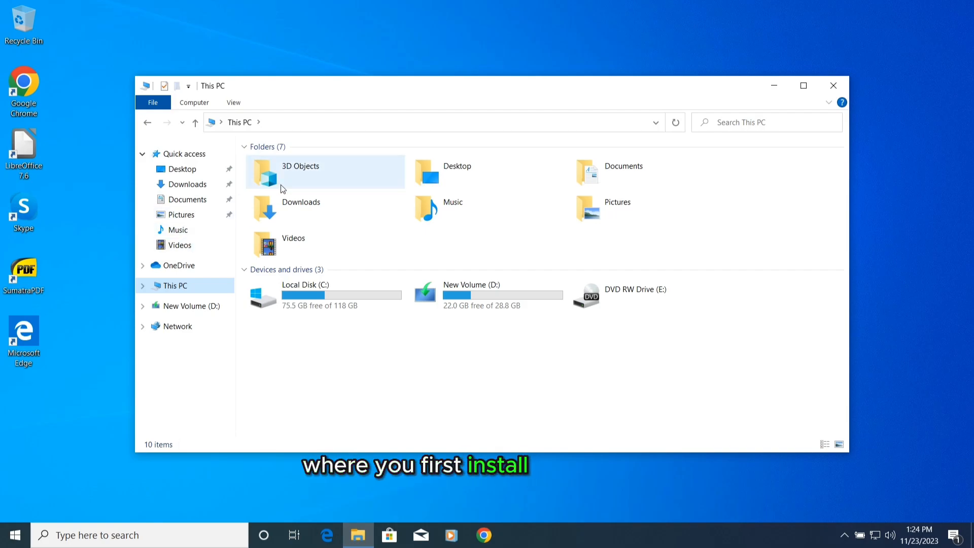
pyautogui.click(194, 102)
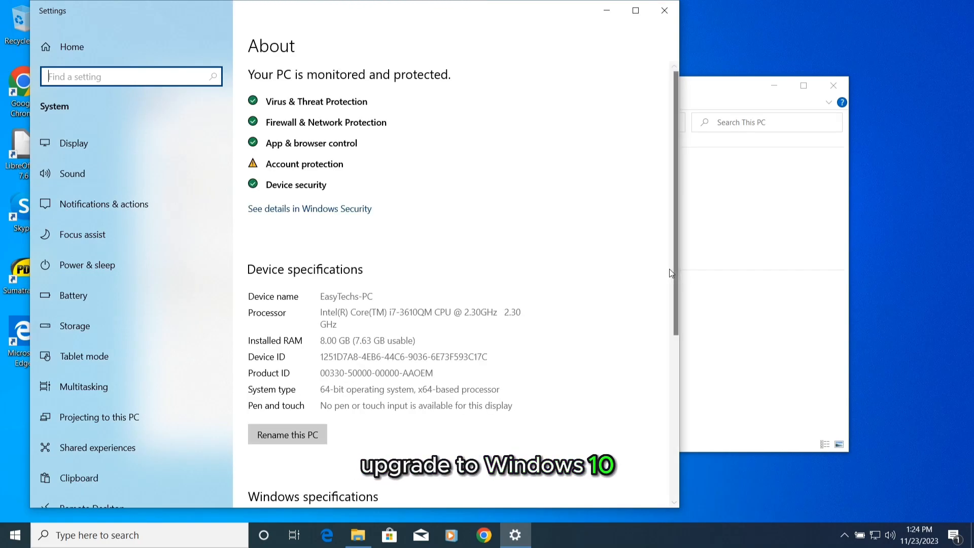
pyautogui.scroll(-3)
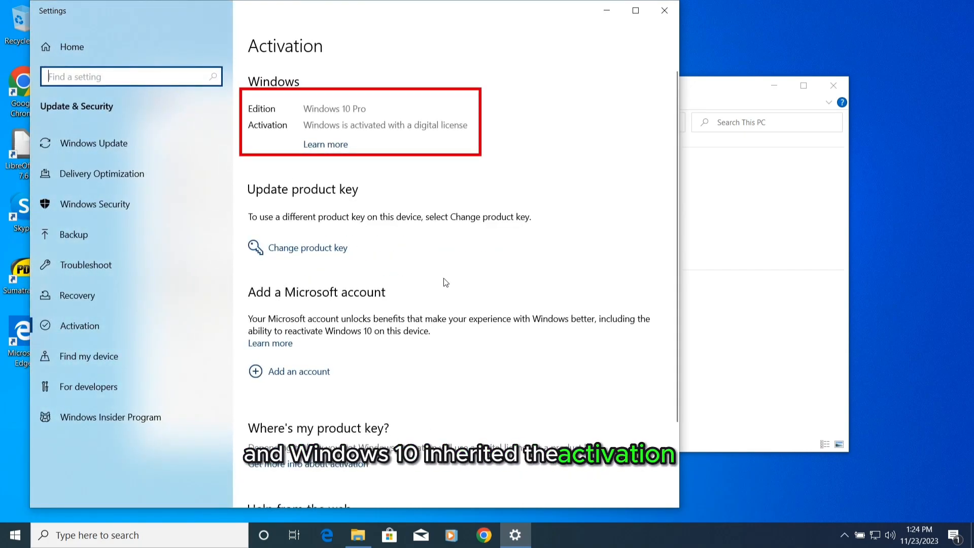
pyautogui.moveTo(505, 297)
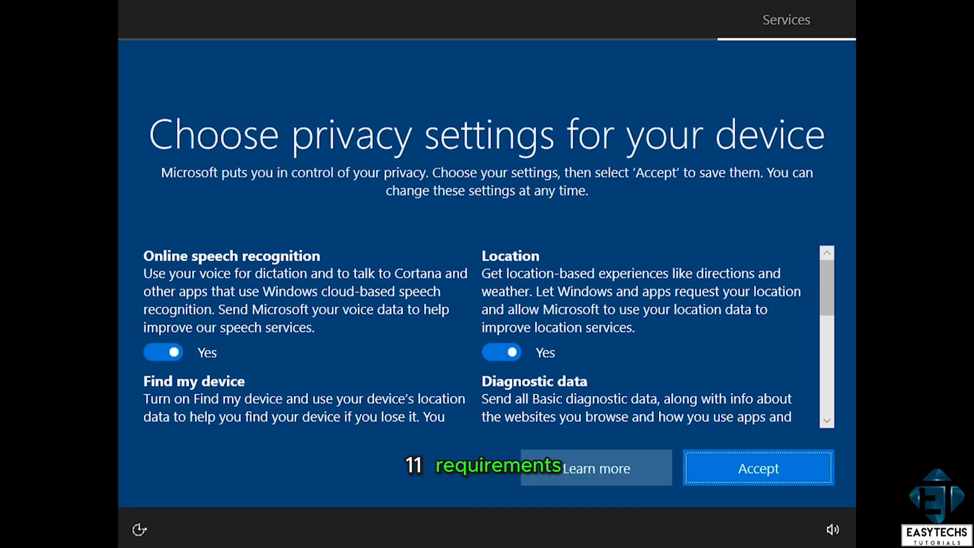
# Accept privacy settings, browse to This PC in File Explorer and show its Computer options.
pyautogui.click(757, 468)
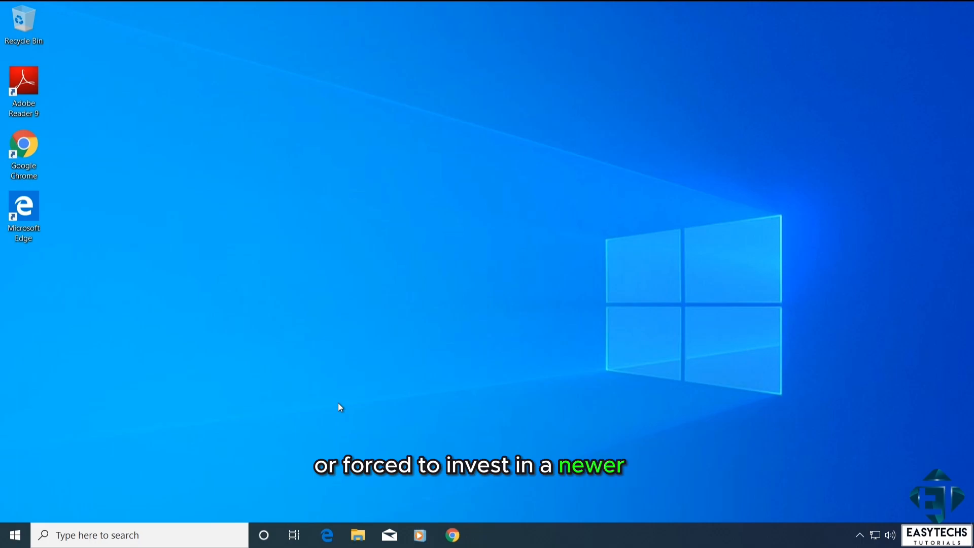
pyautogui.click(357, 535)
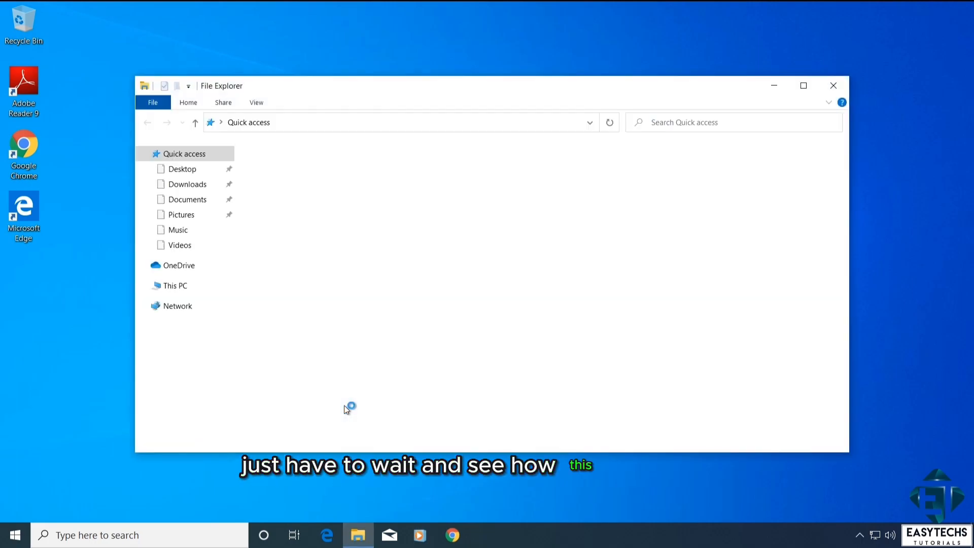
pyautogui.click(176, 285)
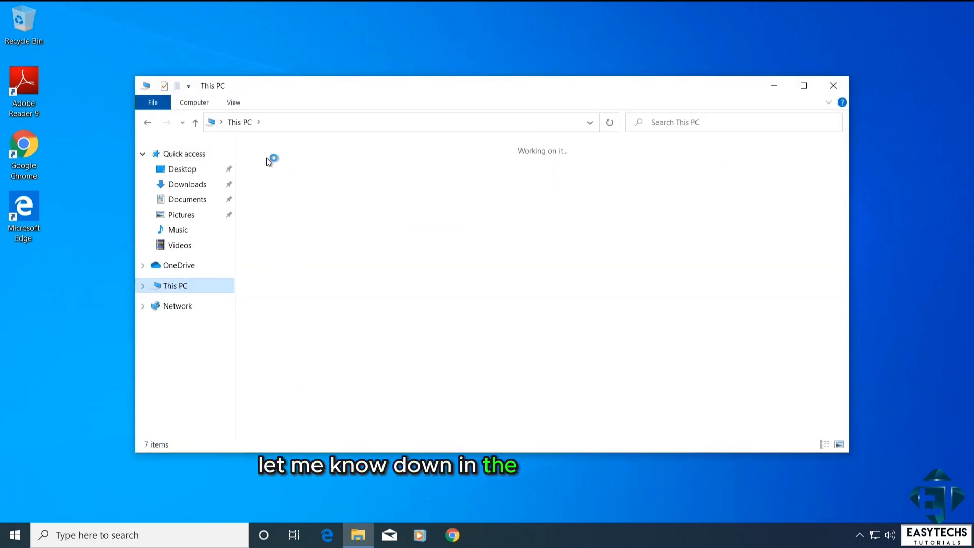
pyautogui.click(193, 102)
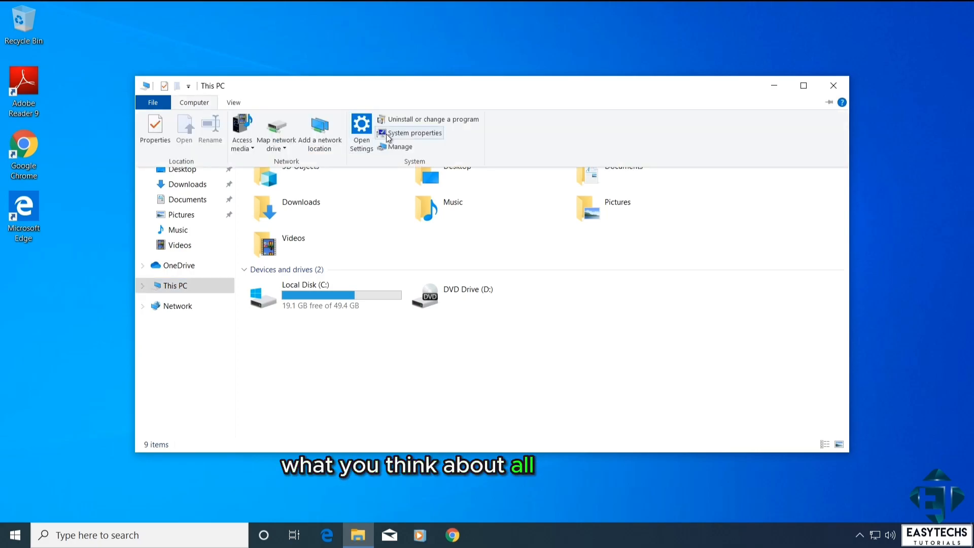